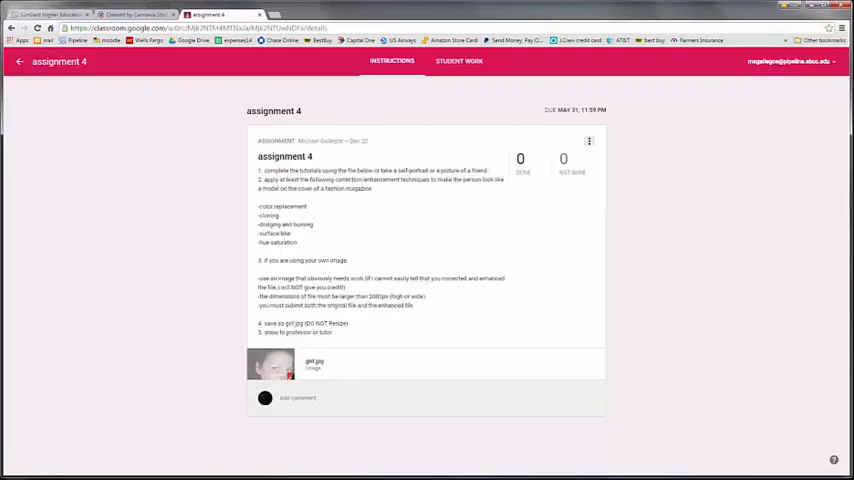
# View assignment 4's attached portrait photo at full size in the image viewer
pyautogui.click(270, 364)
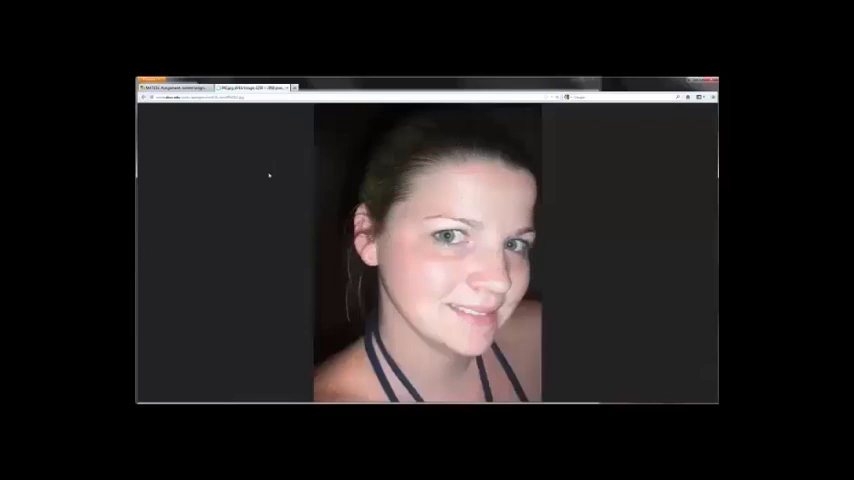